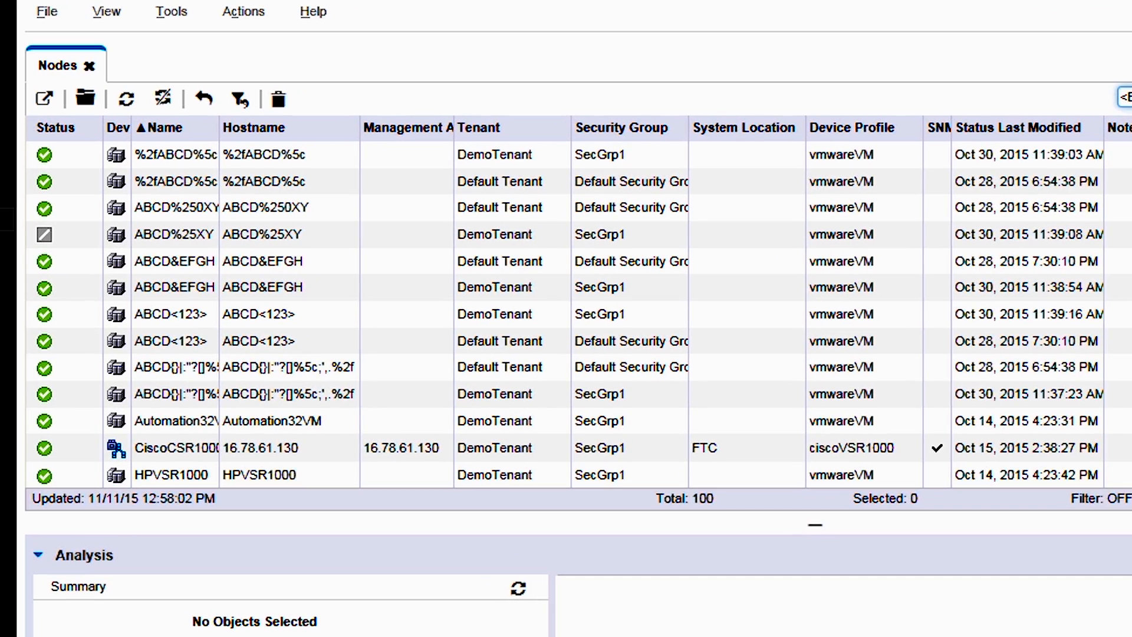
mouse_move(1015, 525)
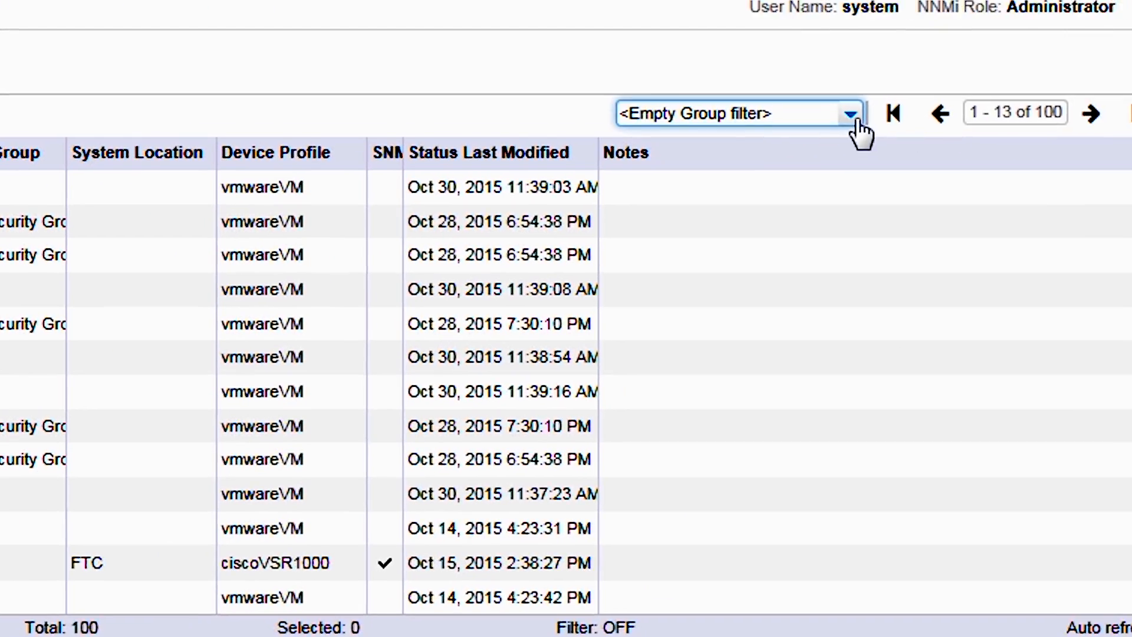
Filter the Nodes list by the VMware ESX Hosts node group.
click(850, 113)
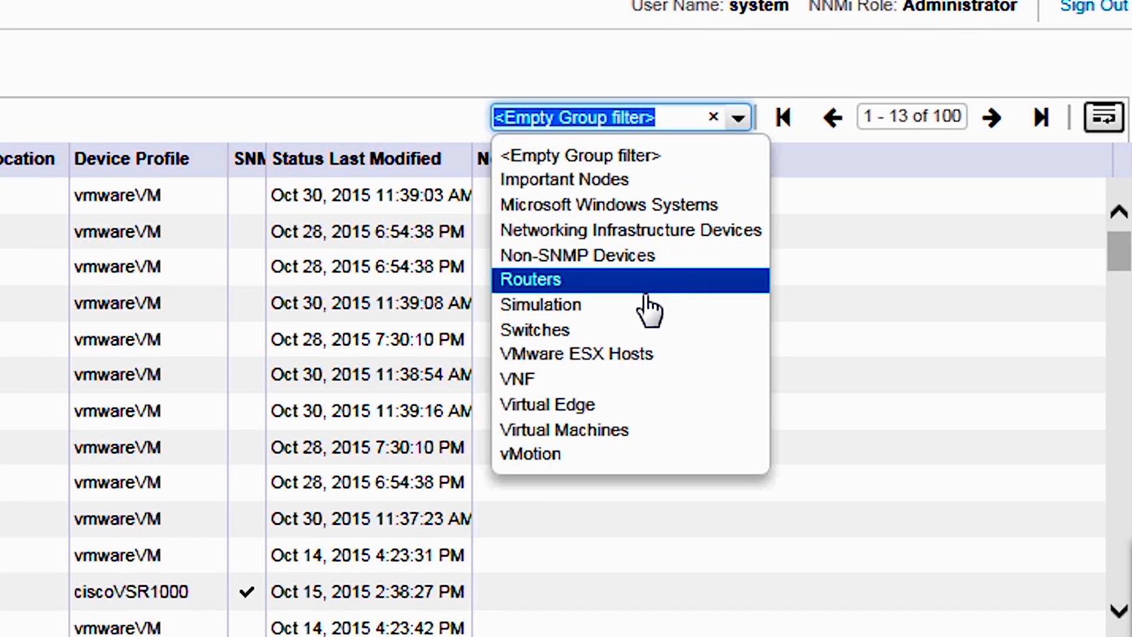
click(576, 354)
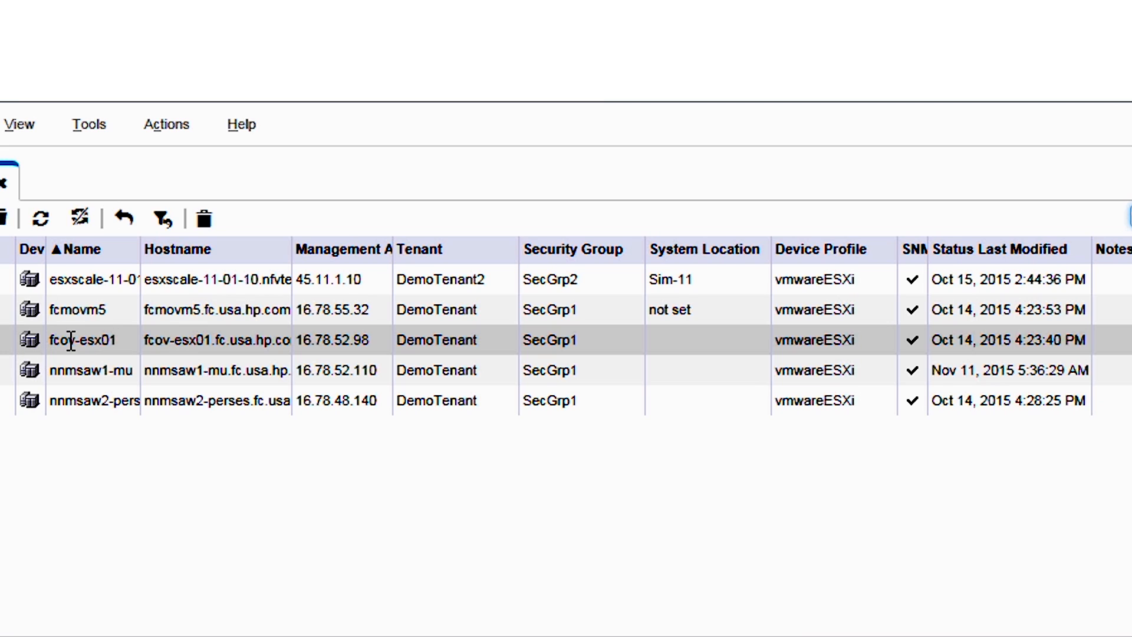
Open fcov-esx01's node form and show its Hosted Nodes tab (32 VMs).
double_click(80, 339)
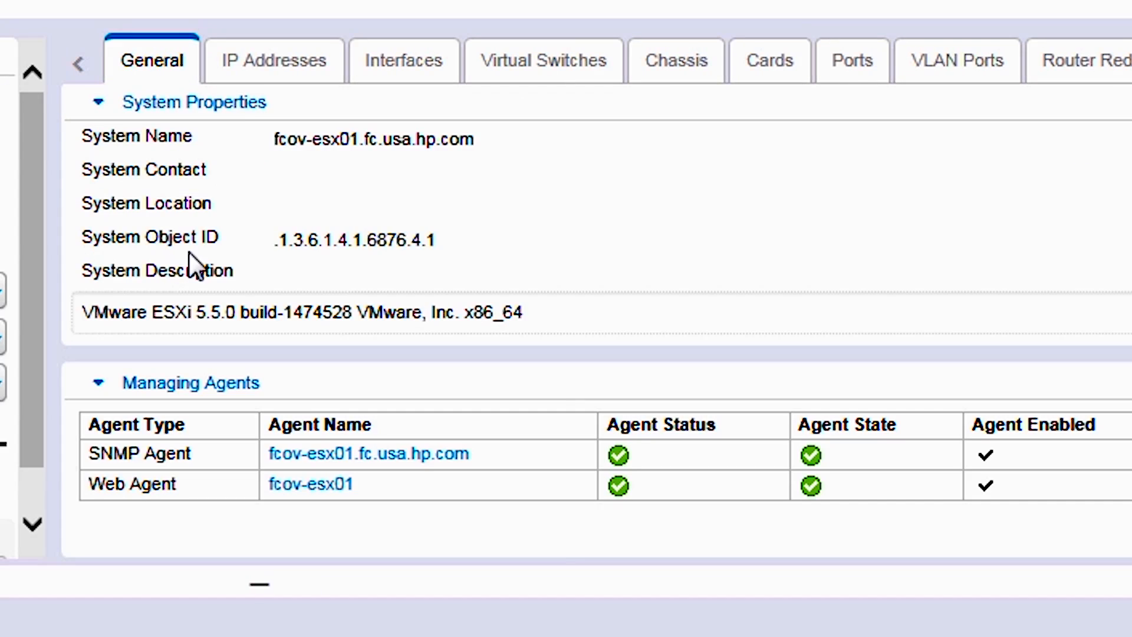
mouse_move(351, 190)
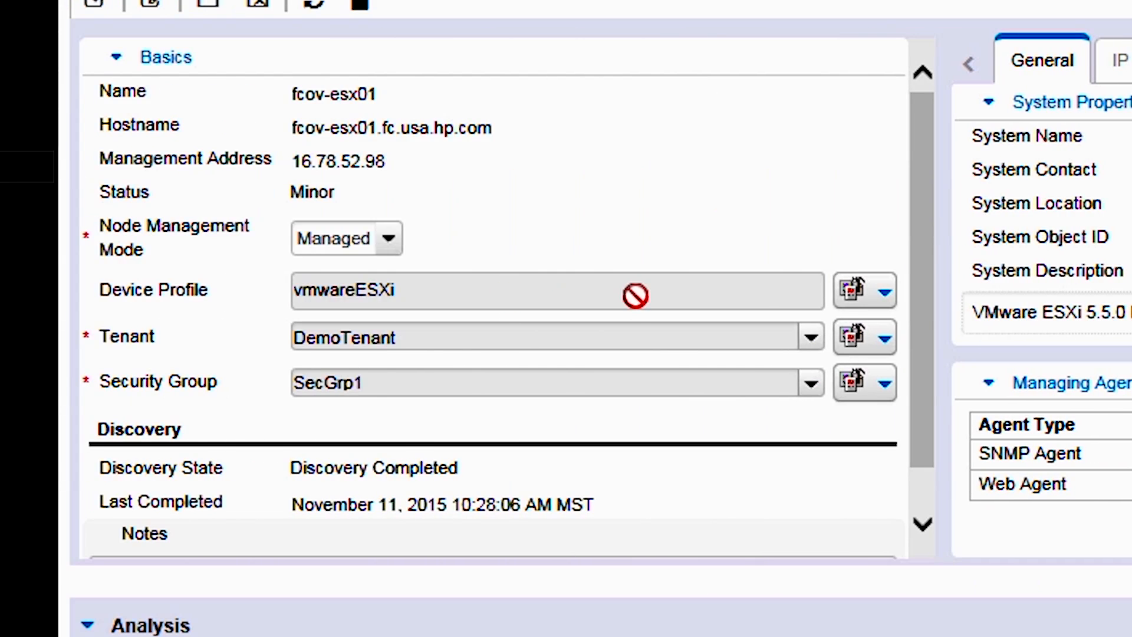
mouse_move(476, 273)
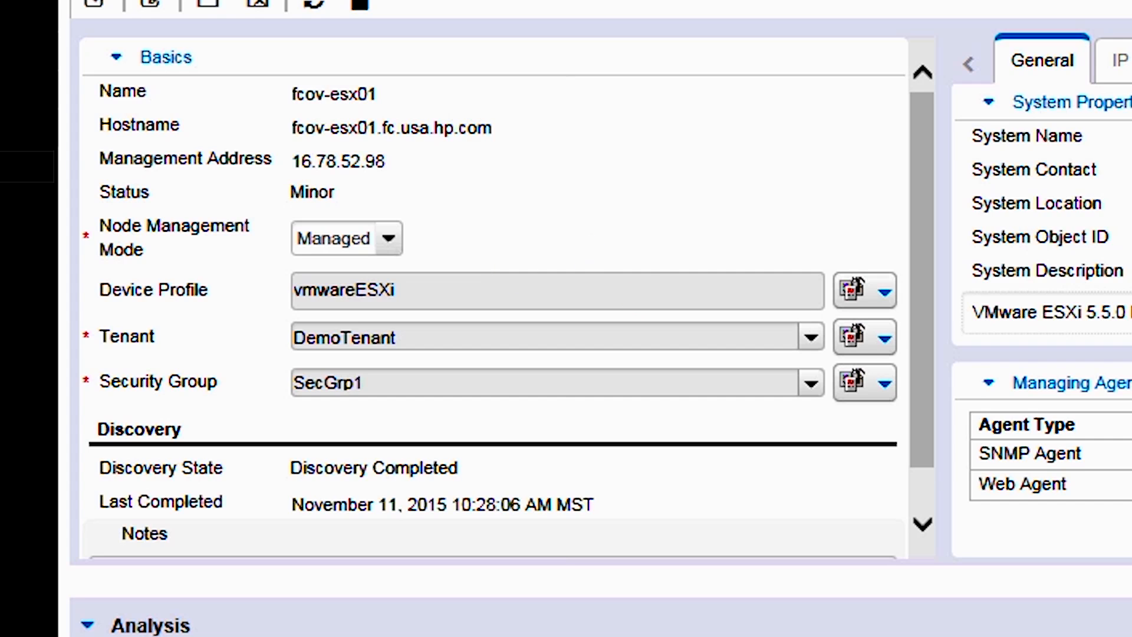
click(1022, 37)
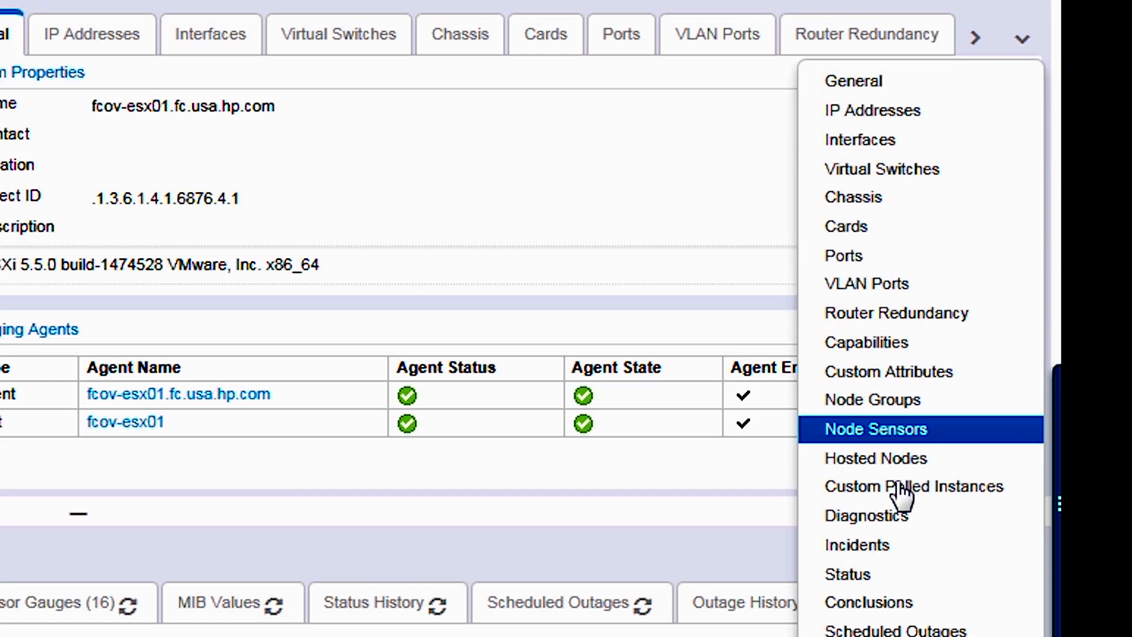
mouse_move(917, 451)
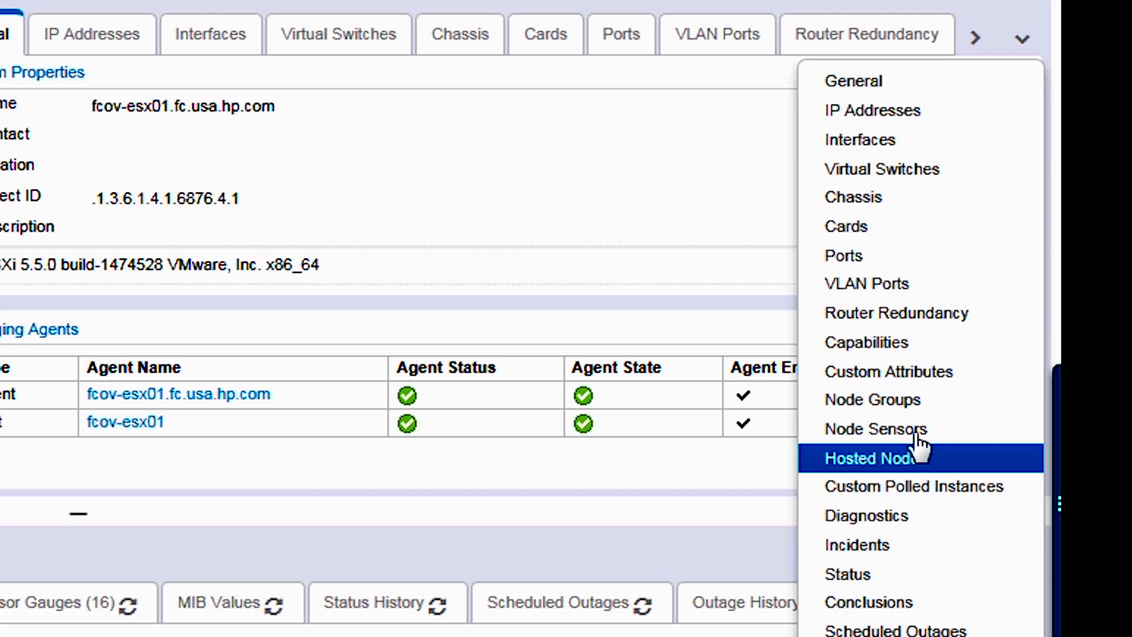
click(874, 458)
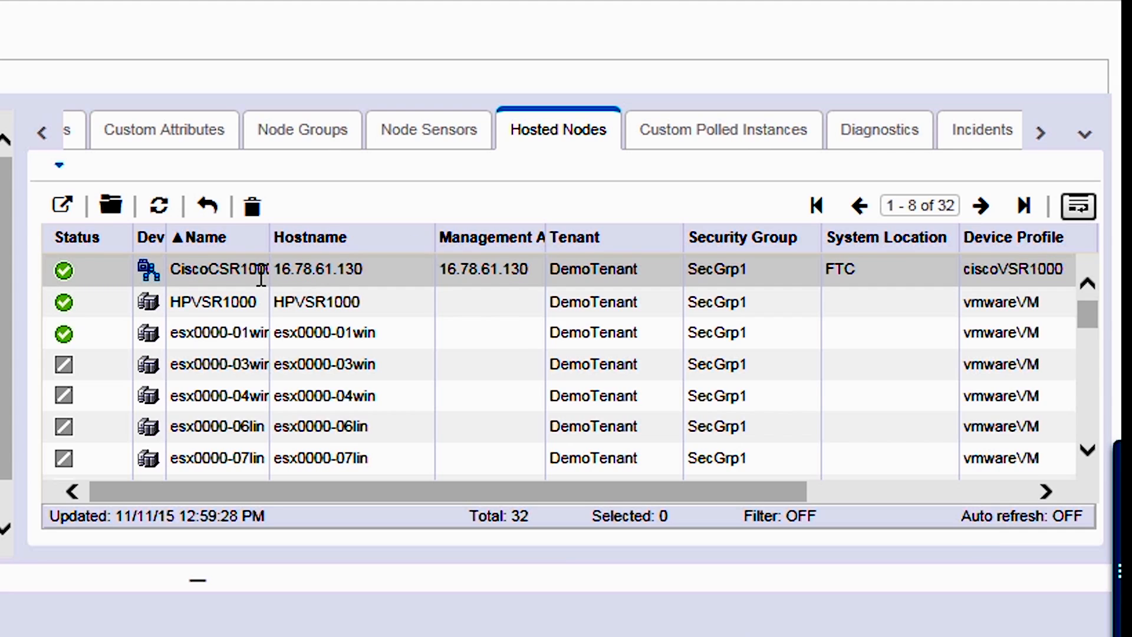
Select CiscoCSR1000v and view its 15 Node Sensor Gauges in the Analysis pane.
click(217, 301)
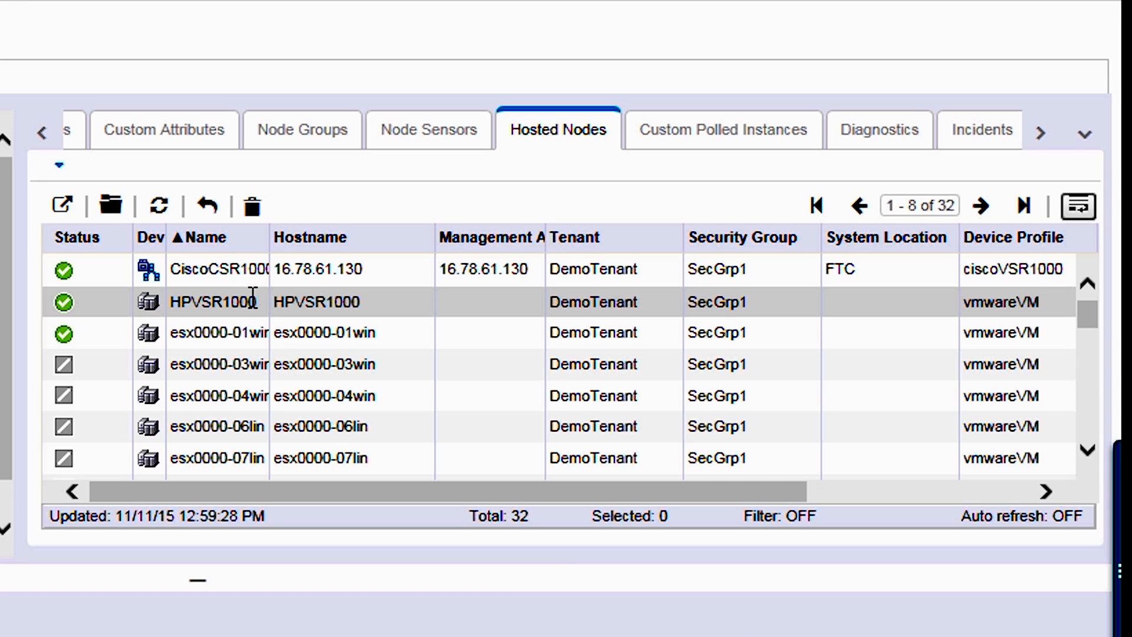
mouse_move(329, 301)
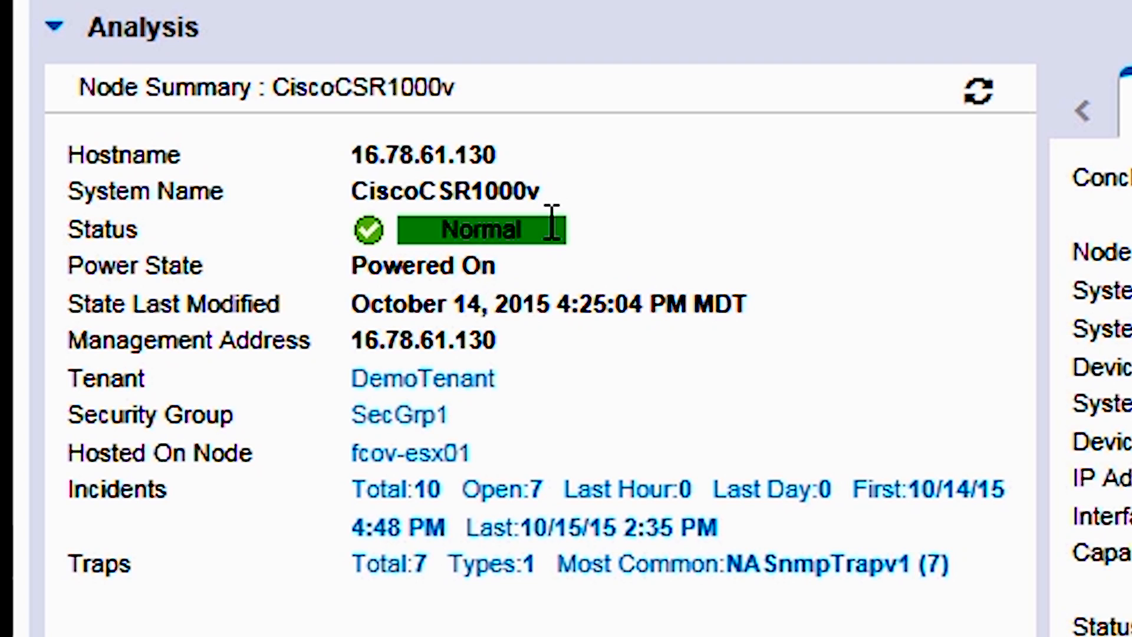
click(403, 180)
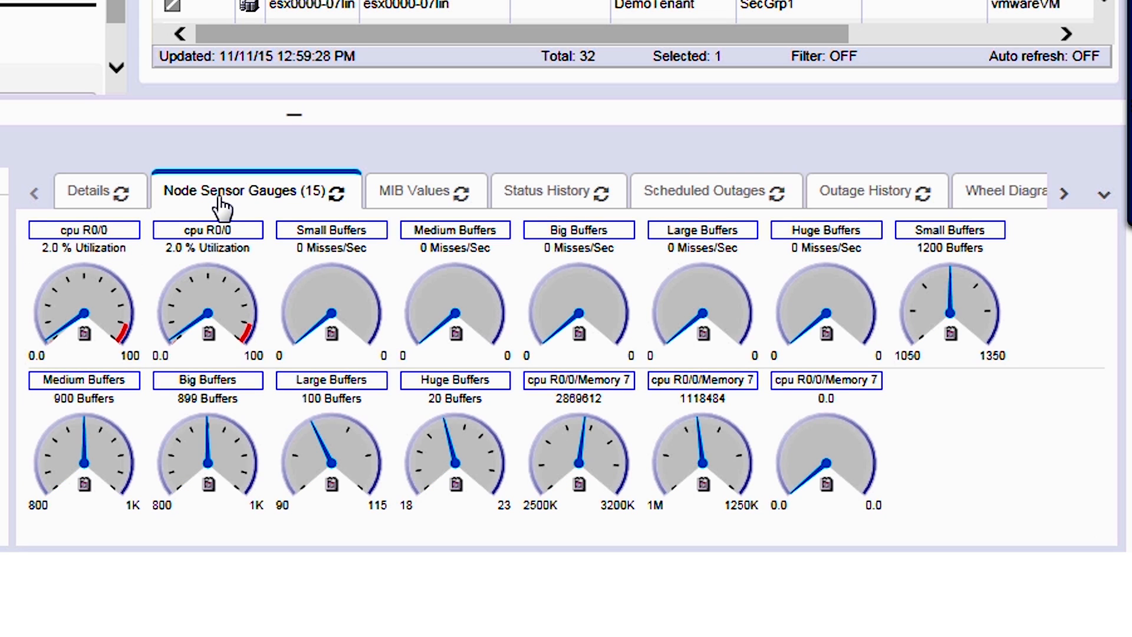
mouse_move(1062, 216)
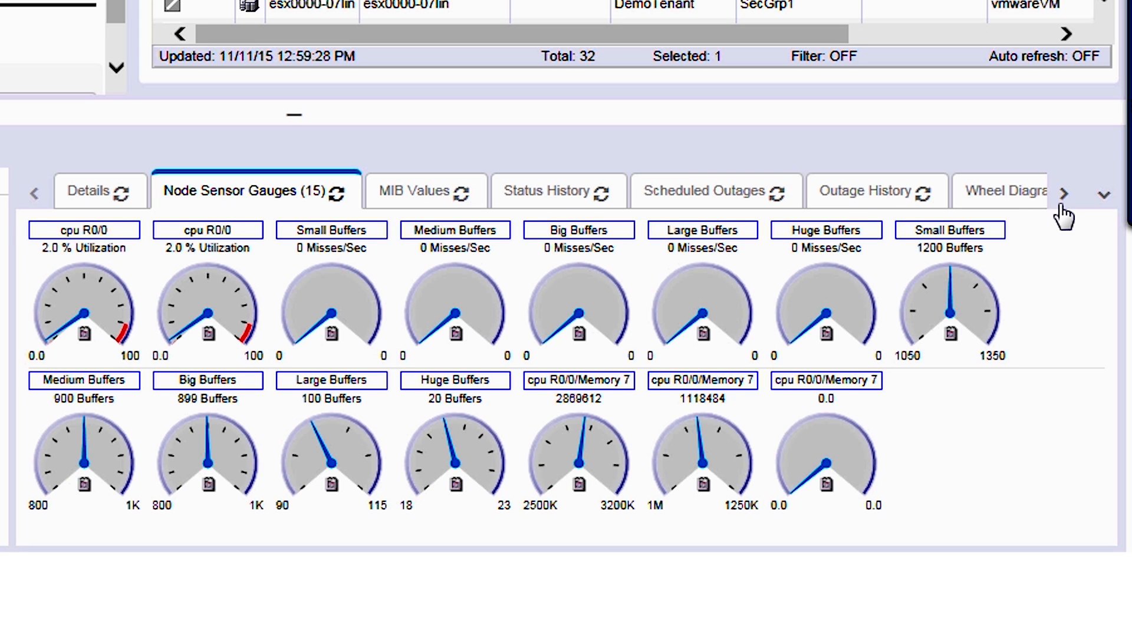
click(1064, 193)
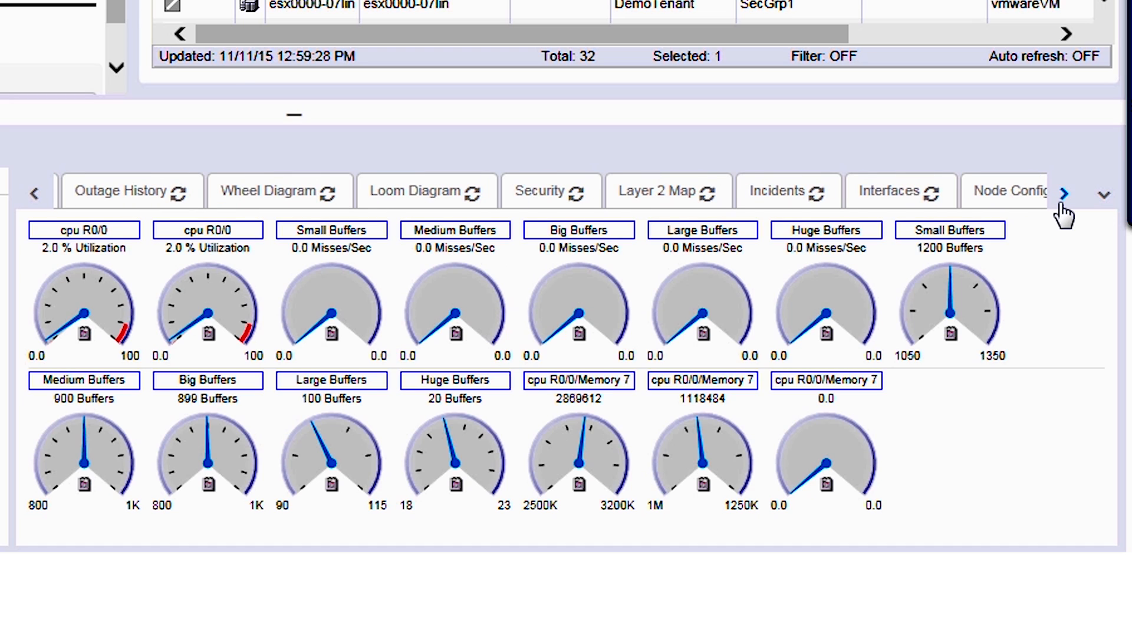
Open the CiscoCSR1000v wheel diagram from the Analysis pane.
click(278, 191)
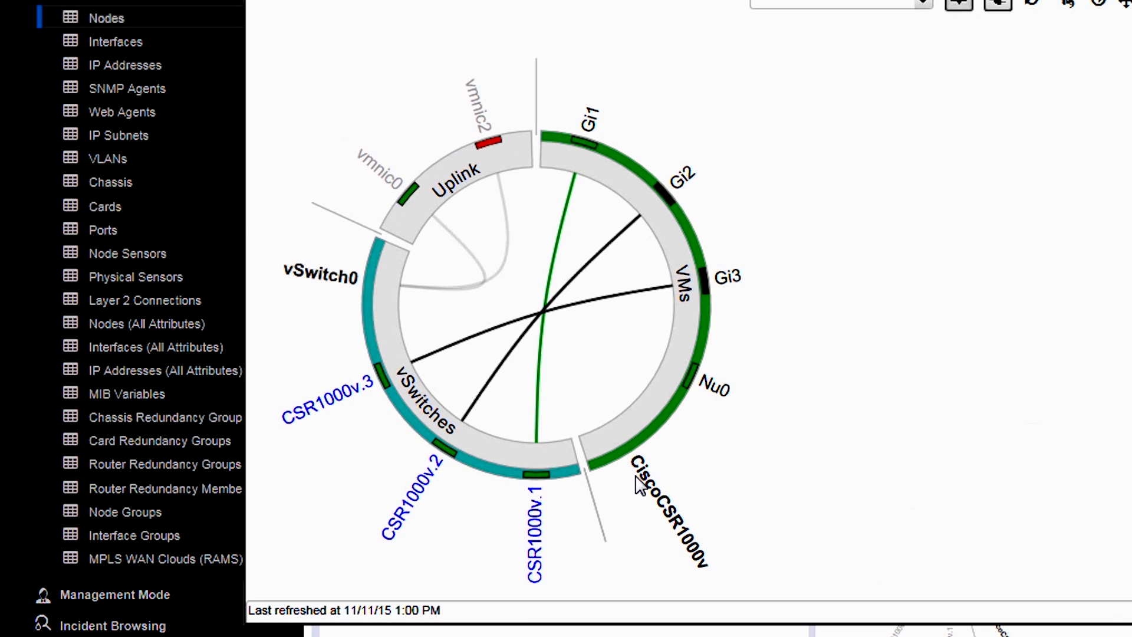
mouse_move(677, 565)
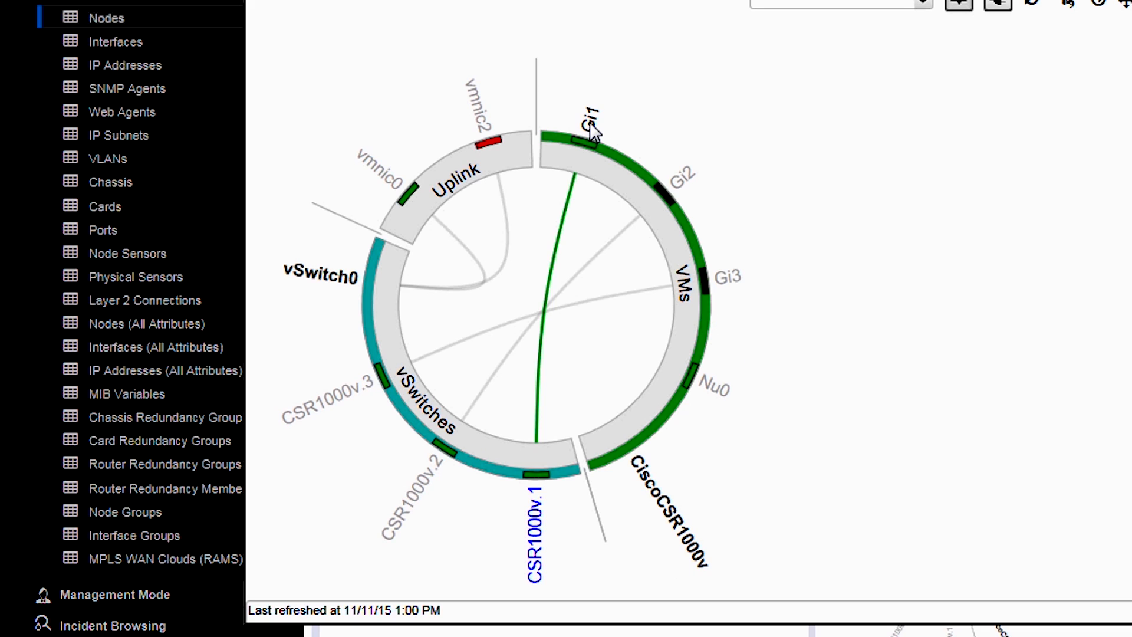
mouse_move(435, 406)
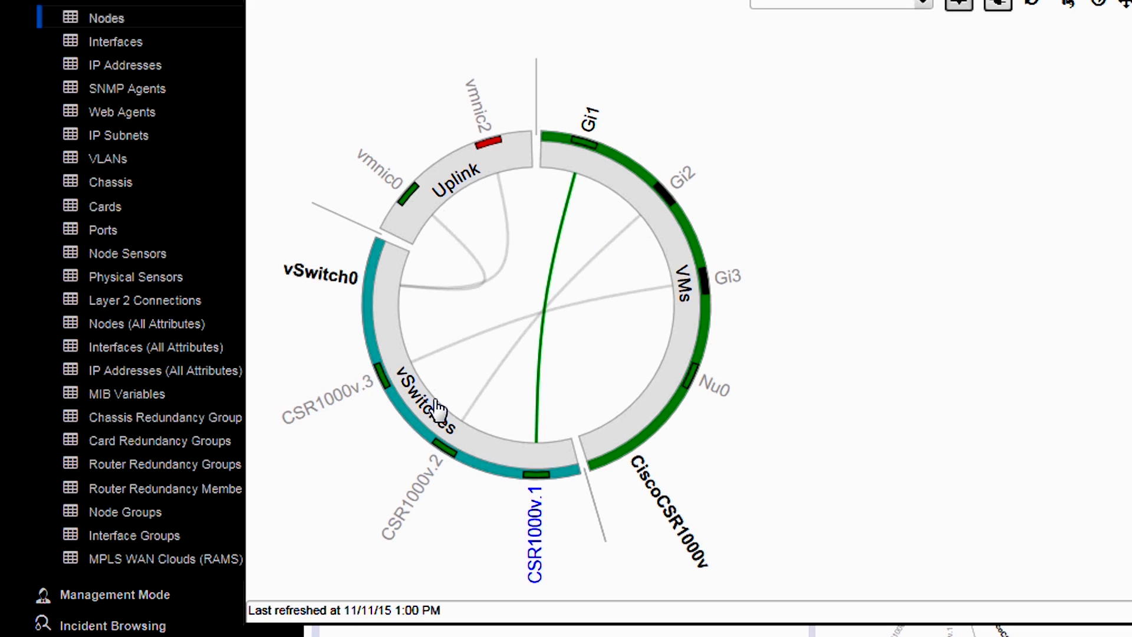
mouse_move(437, 415)
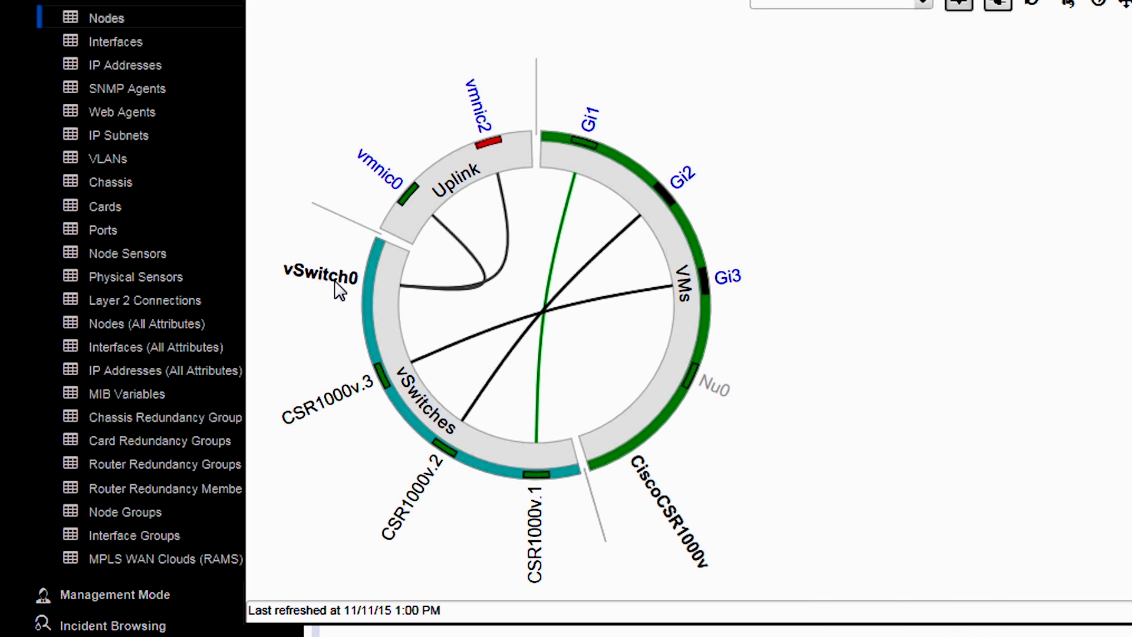
mouse_move(386, 368)
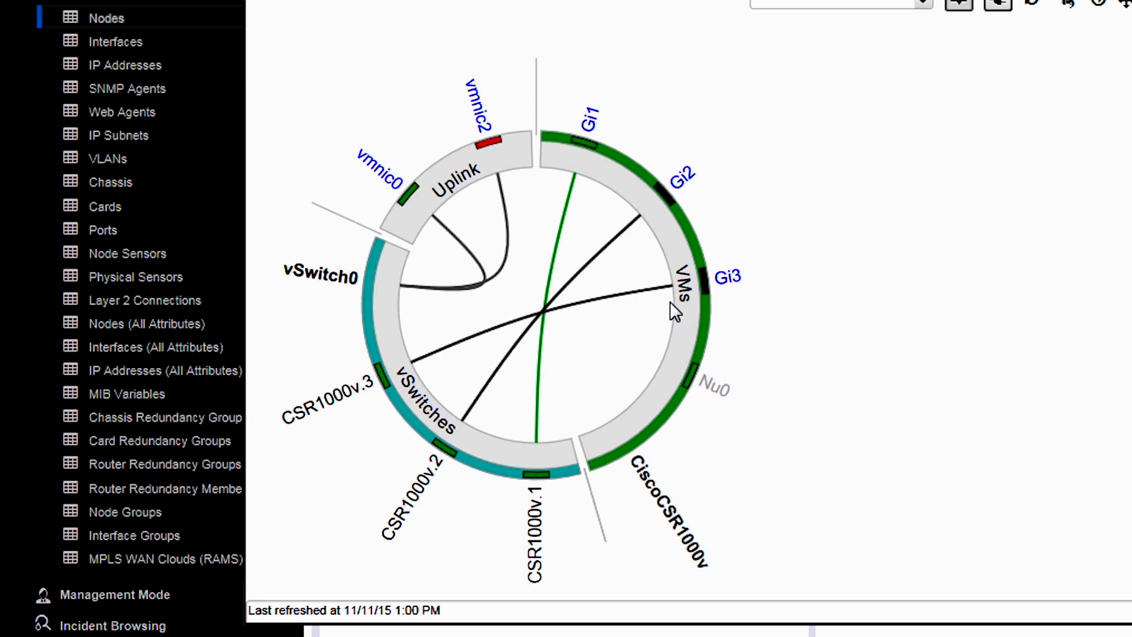
mouse_move(452, 280)
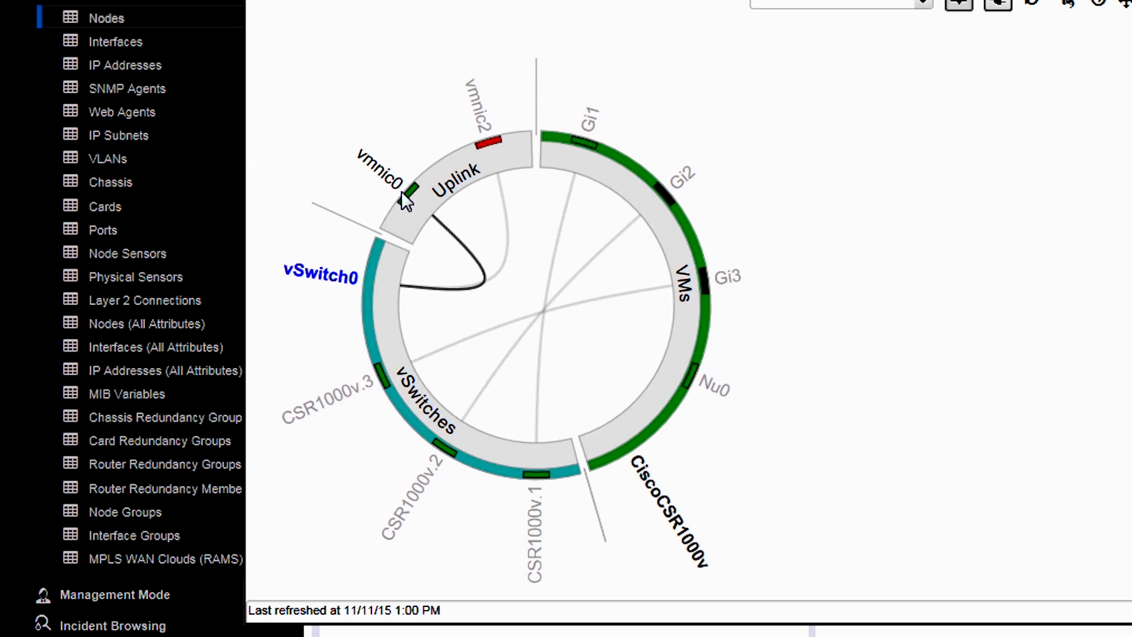
mouse_move(646, 330)
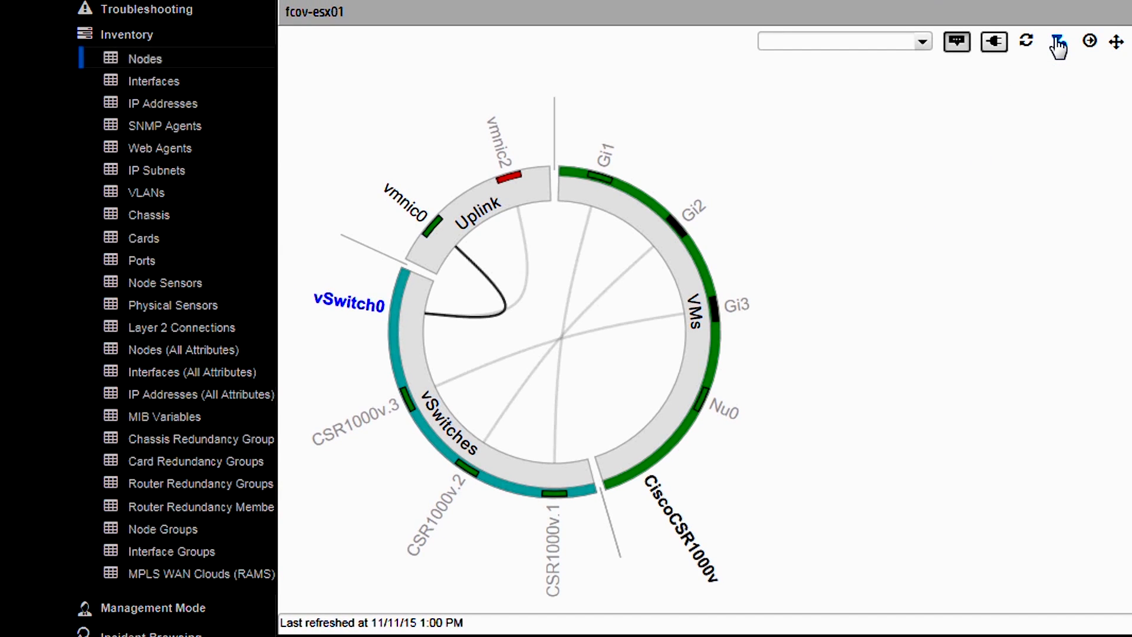
Toggle the wheel to show the entire fcov-esx01 host with all unconnected items.
click(1056, 40)
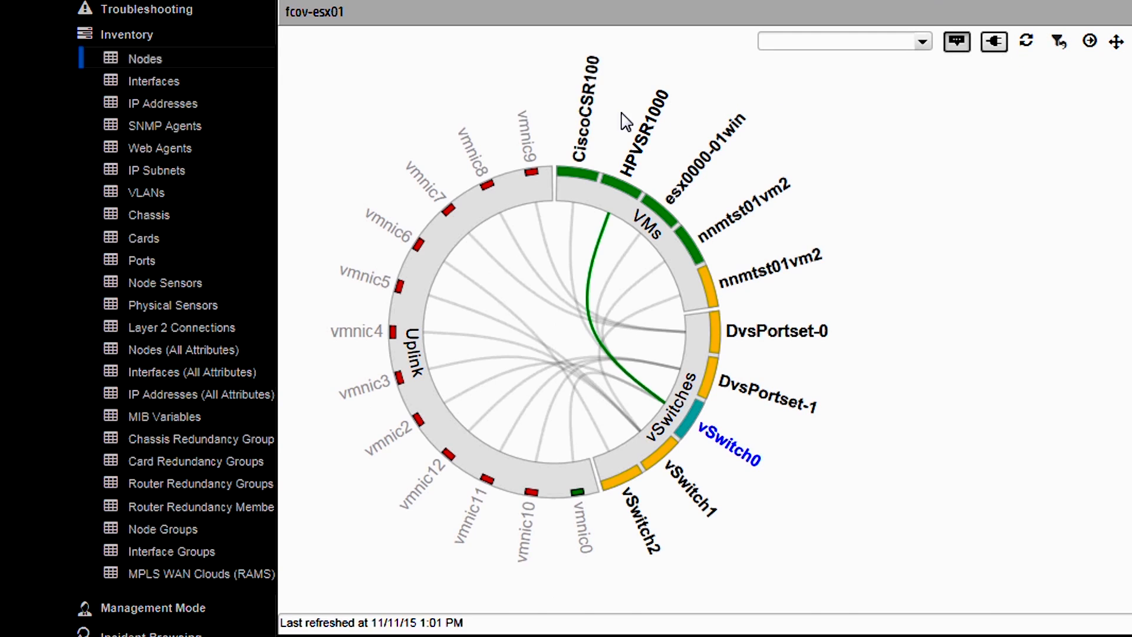
mouse_move(586, 134)
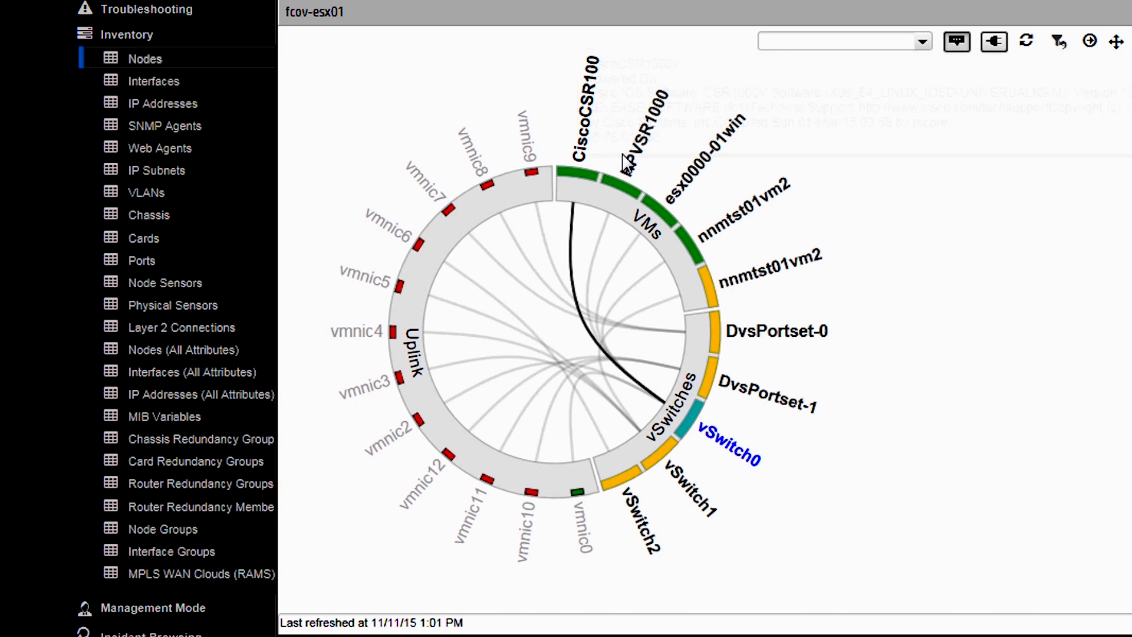
mouse_move(628, 166)
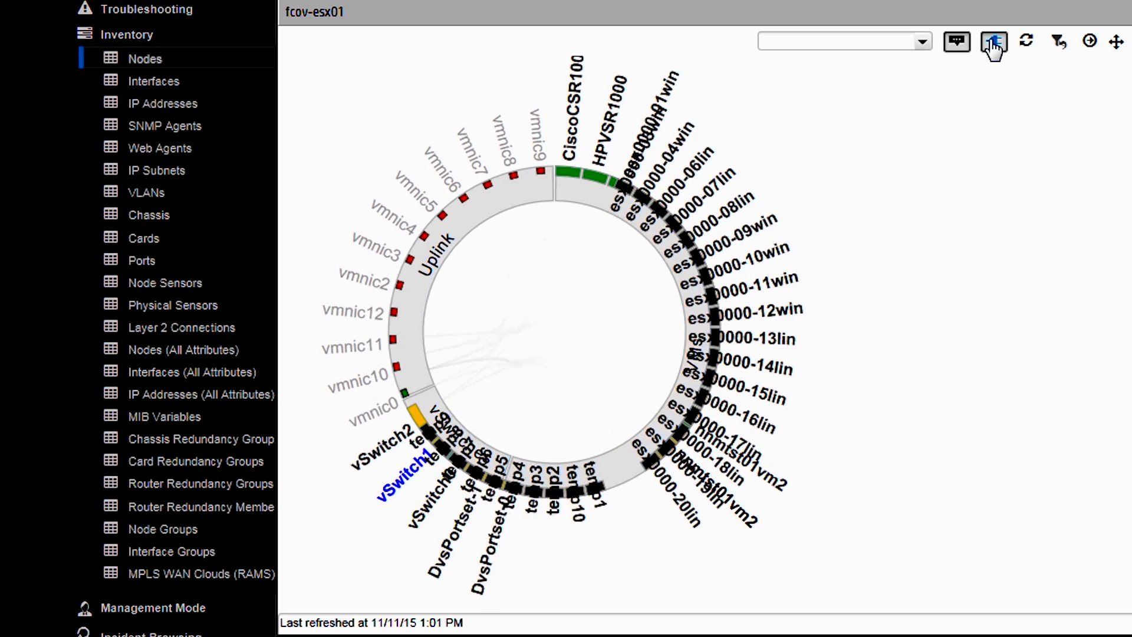
Show all temp ports and esx0000 VMs on the fcov-esx01 wheel.
click(993, 42)
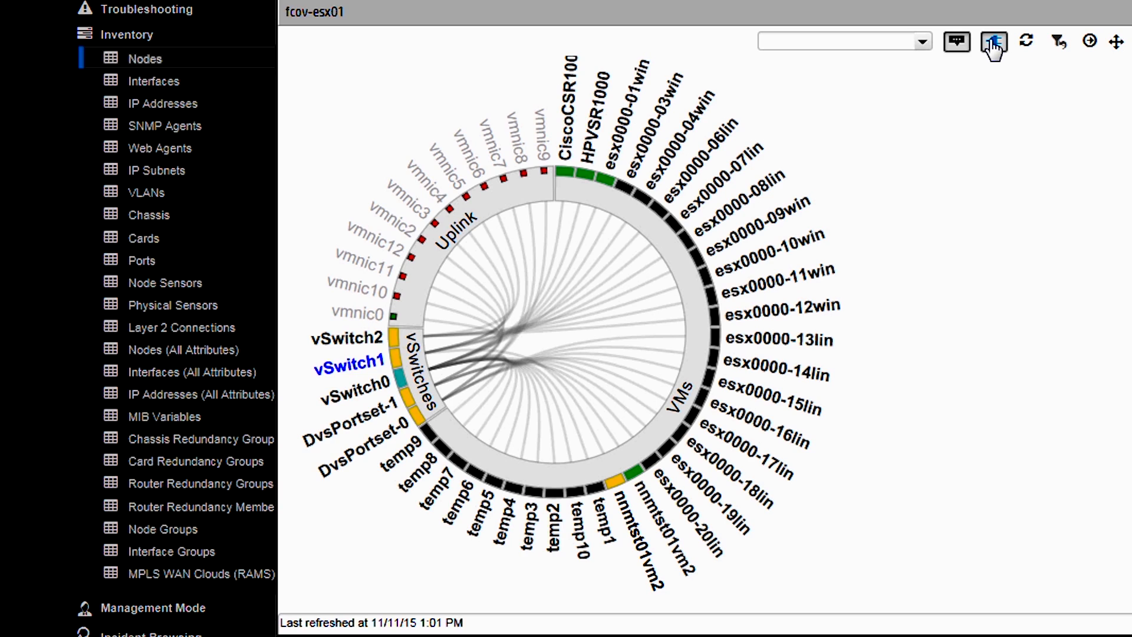
mouse_move(960, 165)
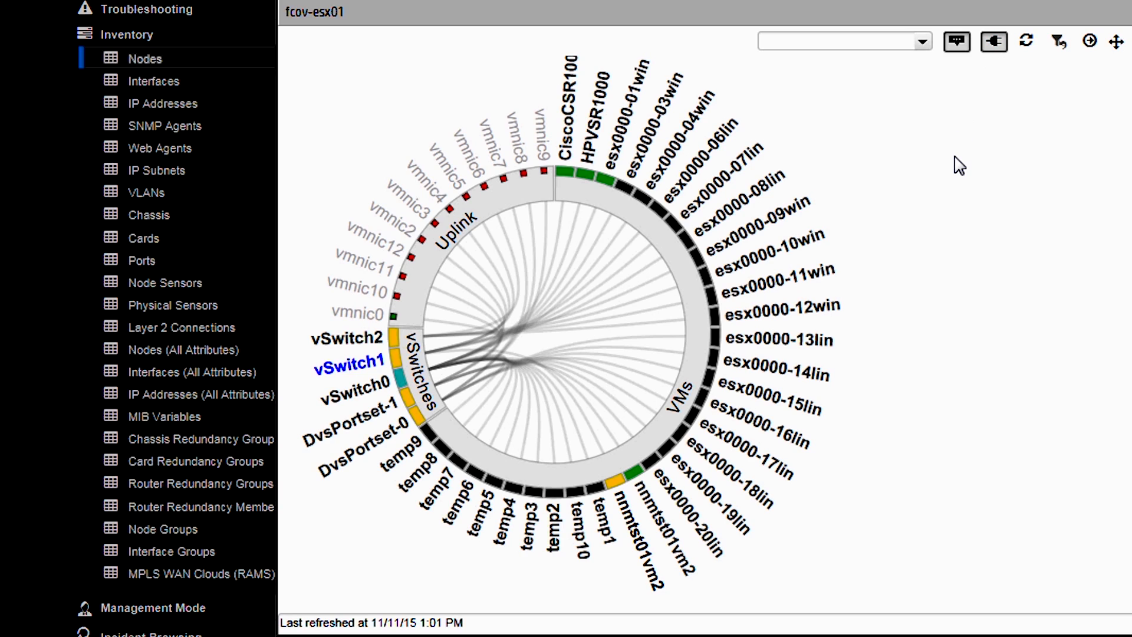
mouse_move(715, 213)
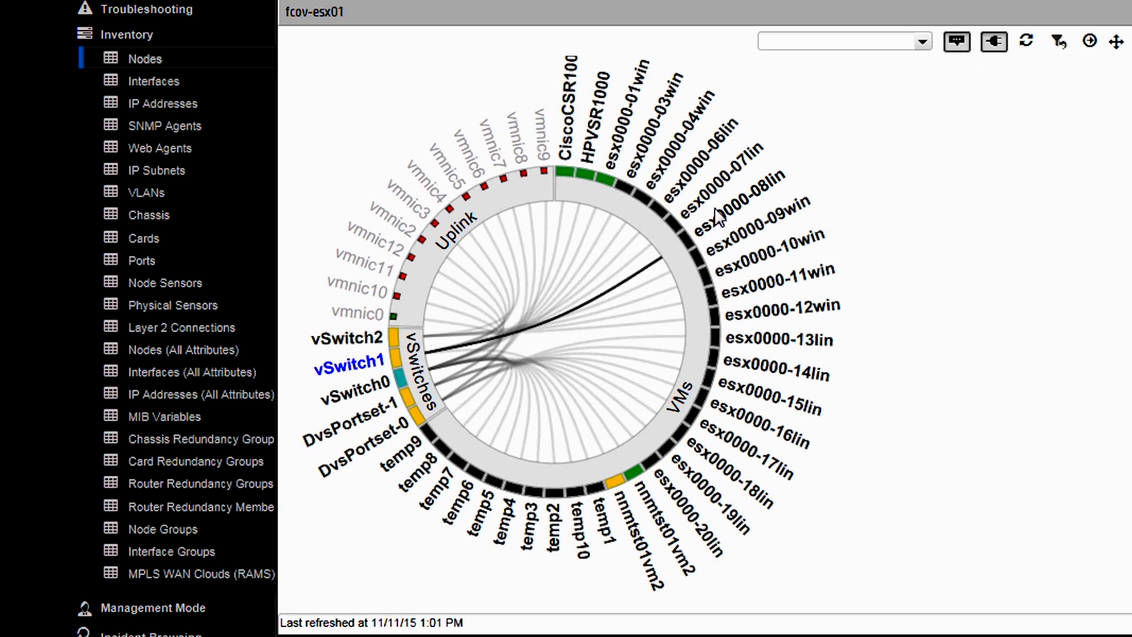
mouse_move(444, 372)
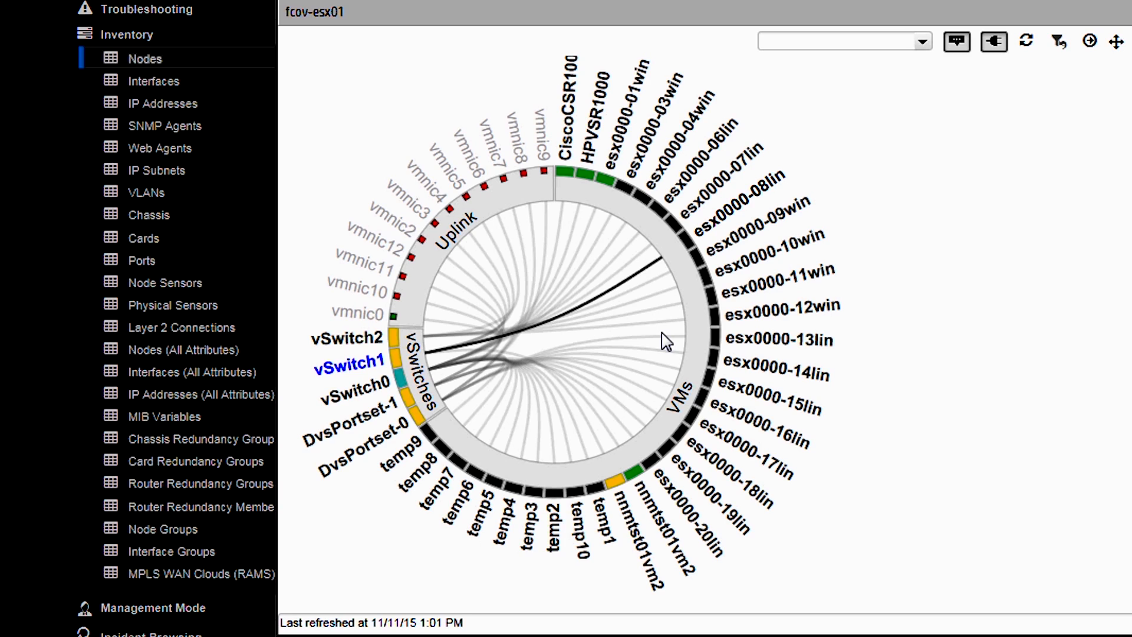
mouse_move(1087, 161)
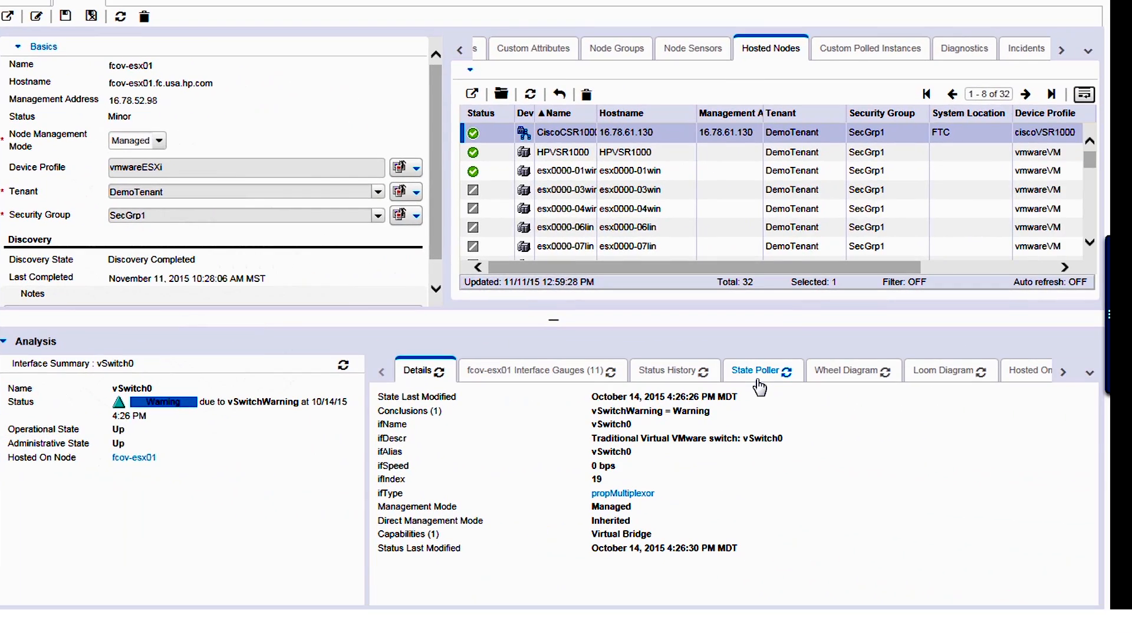
Pop out vSwitch0's loom diagram, fade links unrelated to CiscoCSR1000v, then close it.
click(945, 370)
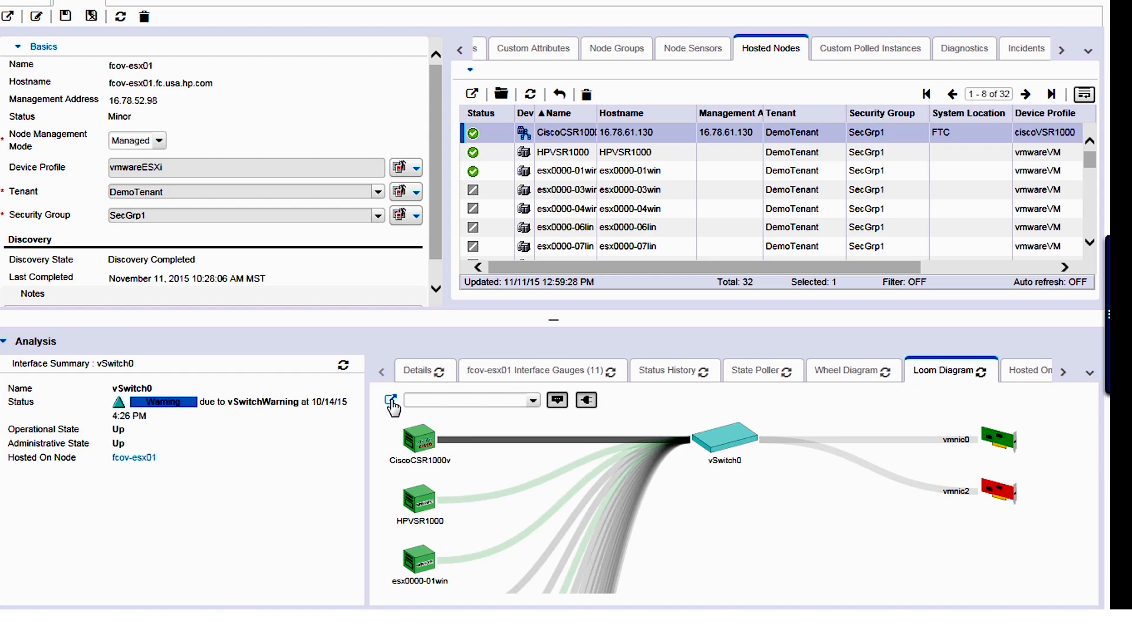
click(391, 399)
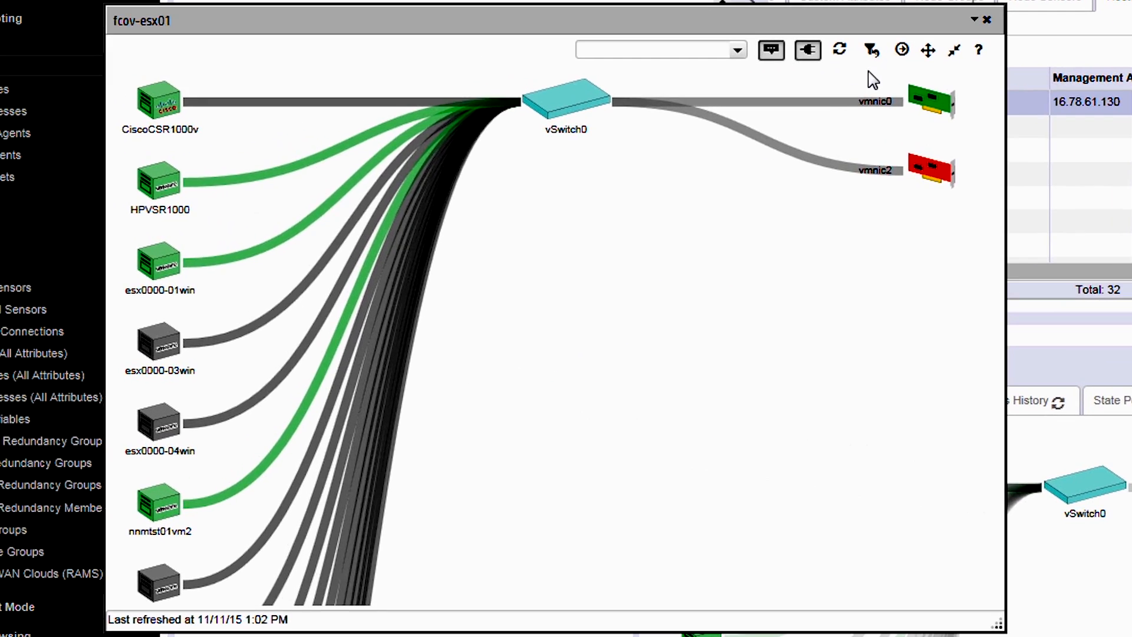
click(870, 50)
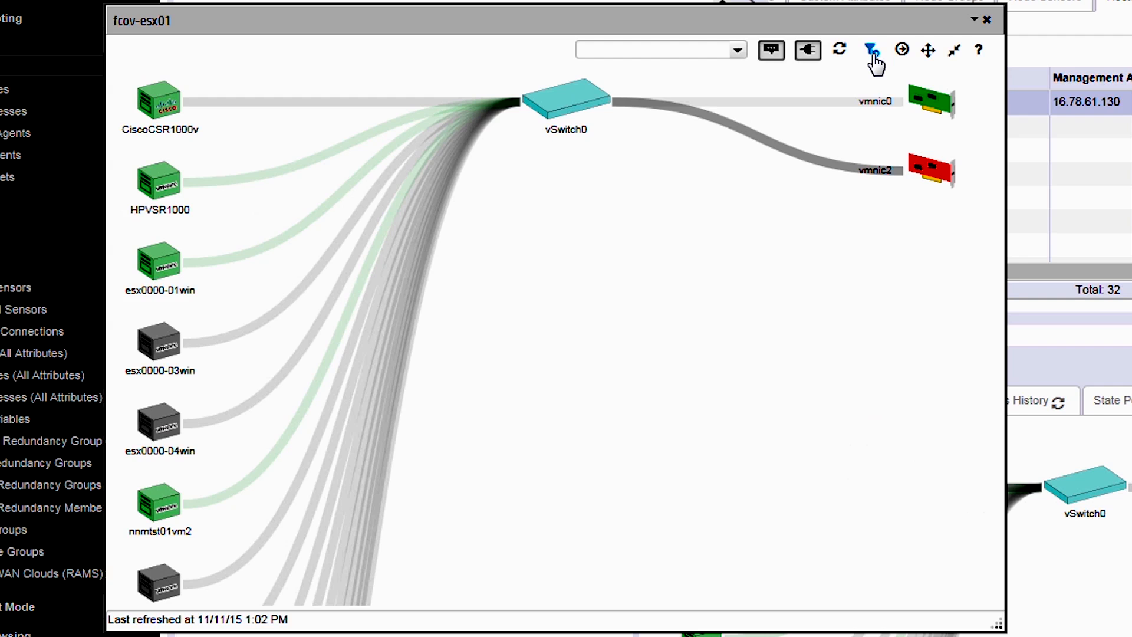
click(872, 49)
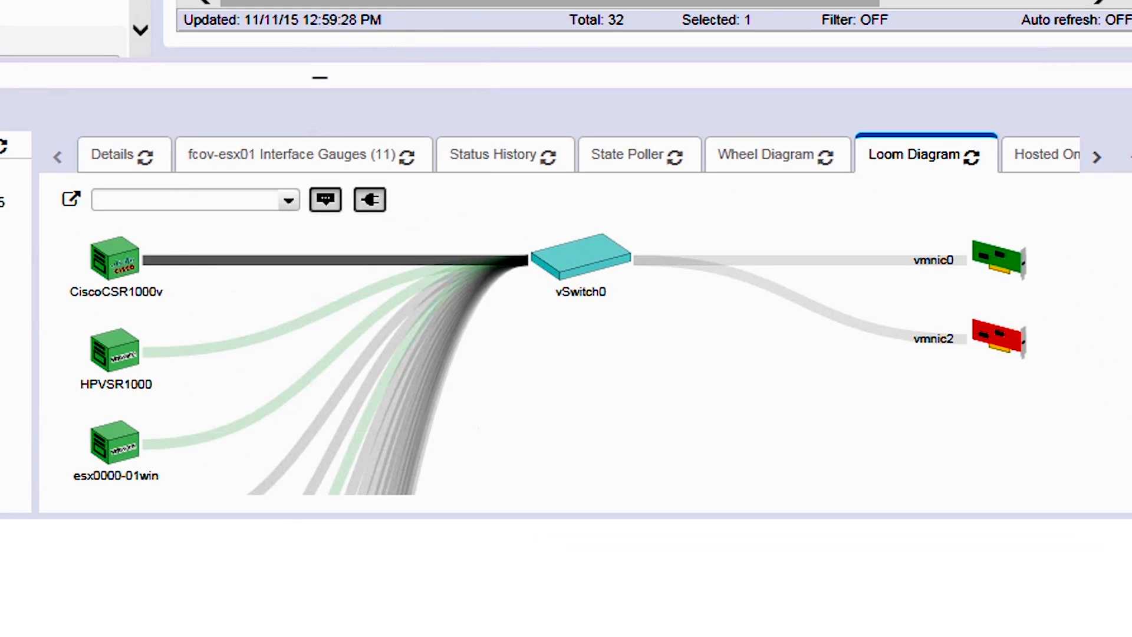
mouse_move(1097, 166)
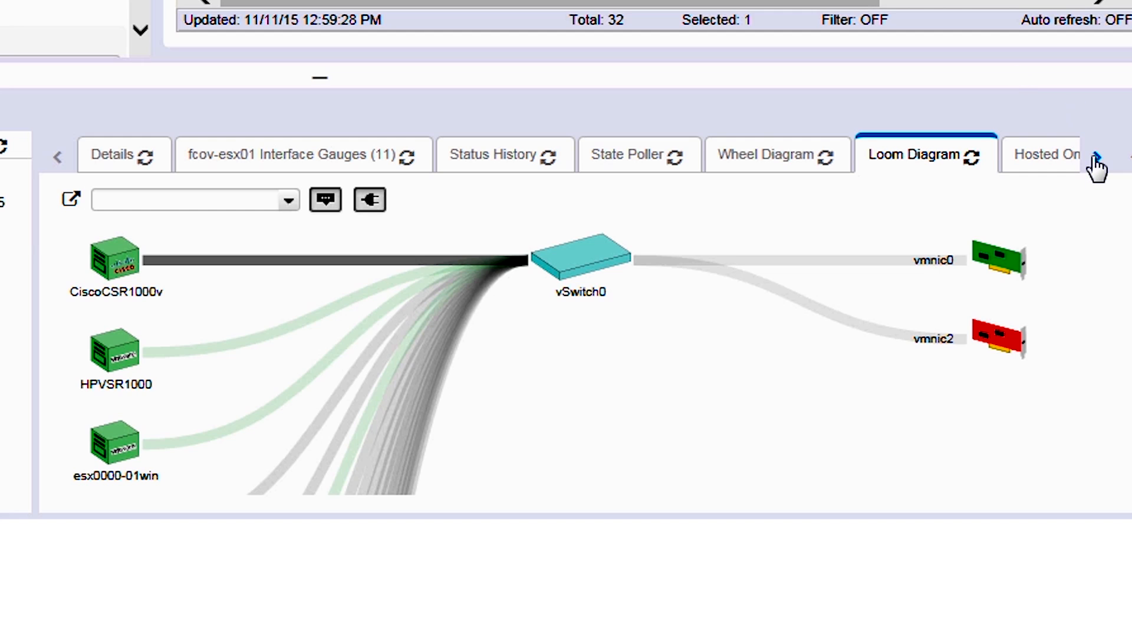
Open the CiscoCSR1000v node (16.78.61.130) and scroll its tabs toward Node Configuration.
click(1096, 163)
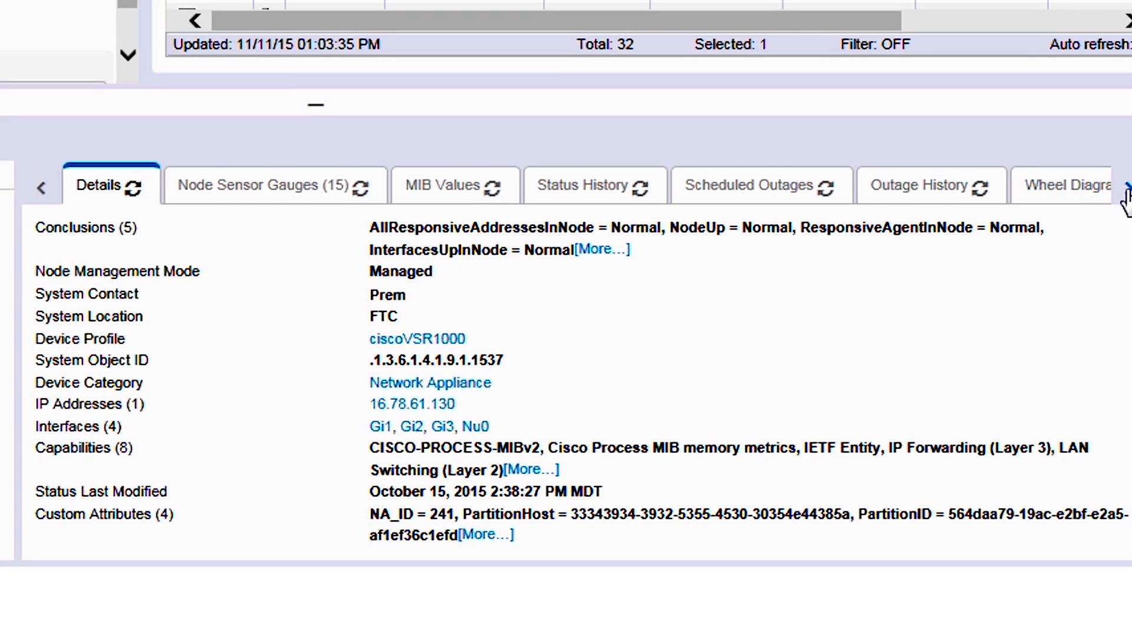
click(1123, 186)
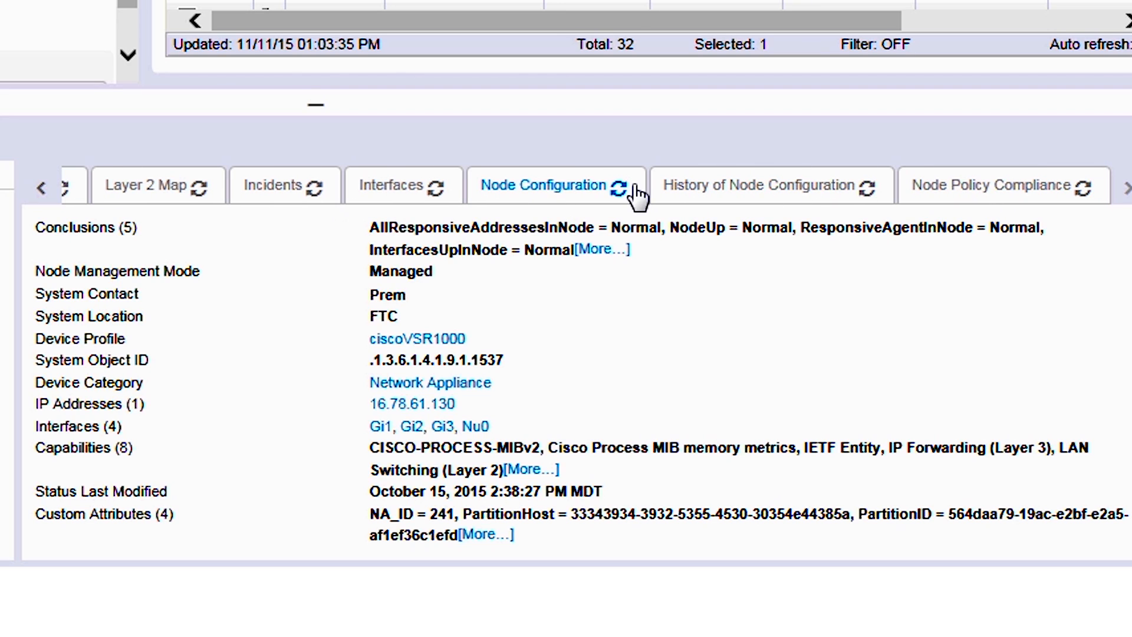
View CiscoCSR1000v's running configuration, then its seven-version configuration history.
click(546, 185)
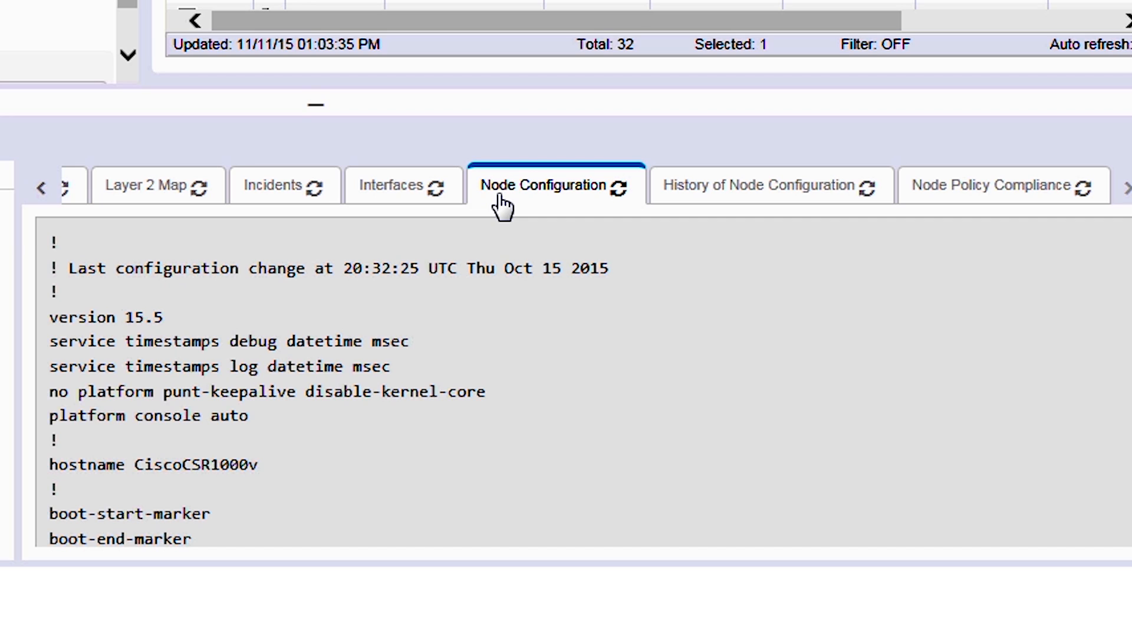
mouse_move(241, 306)
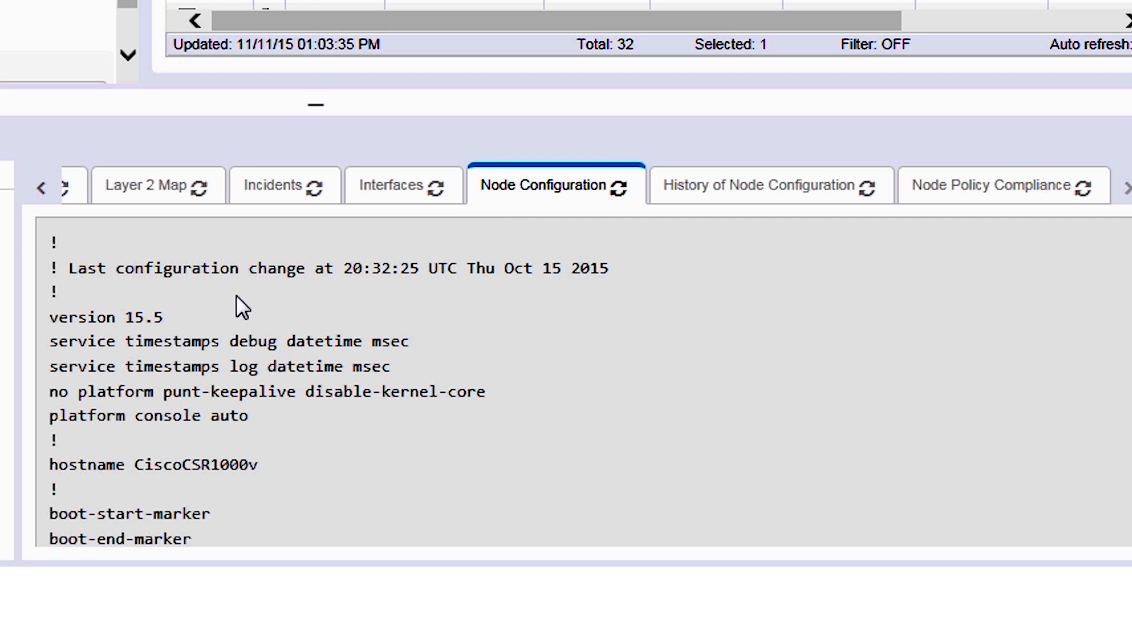
mouse_move(208, 464)
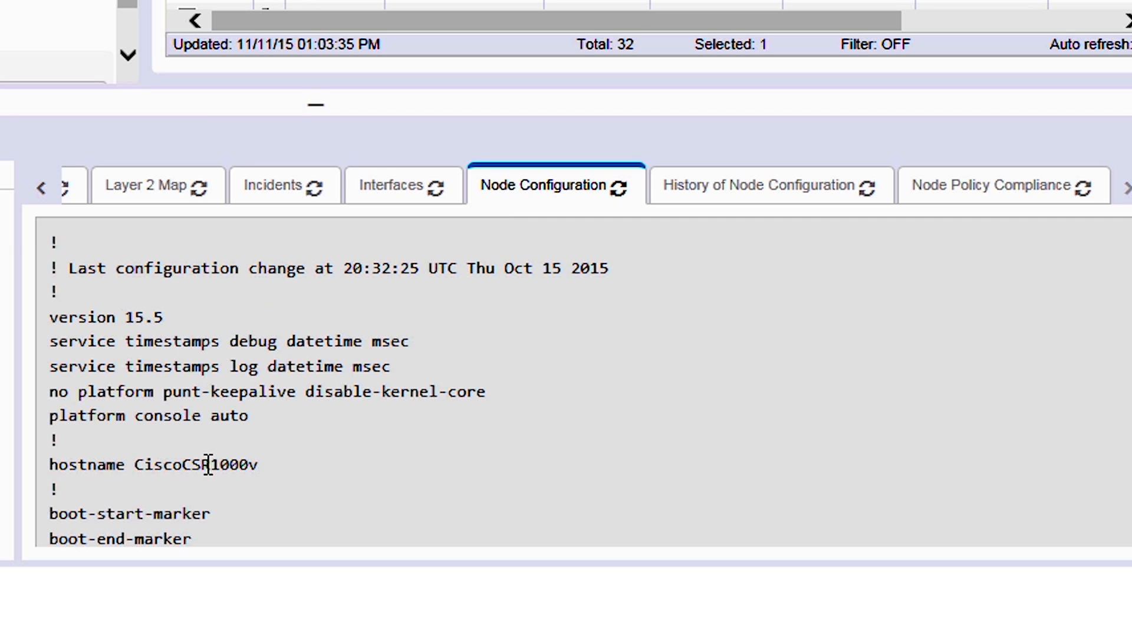
mouse_move(521, 382)
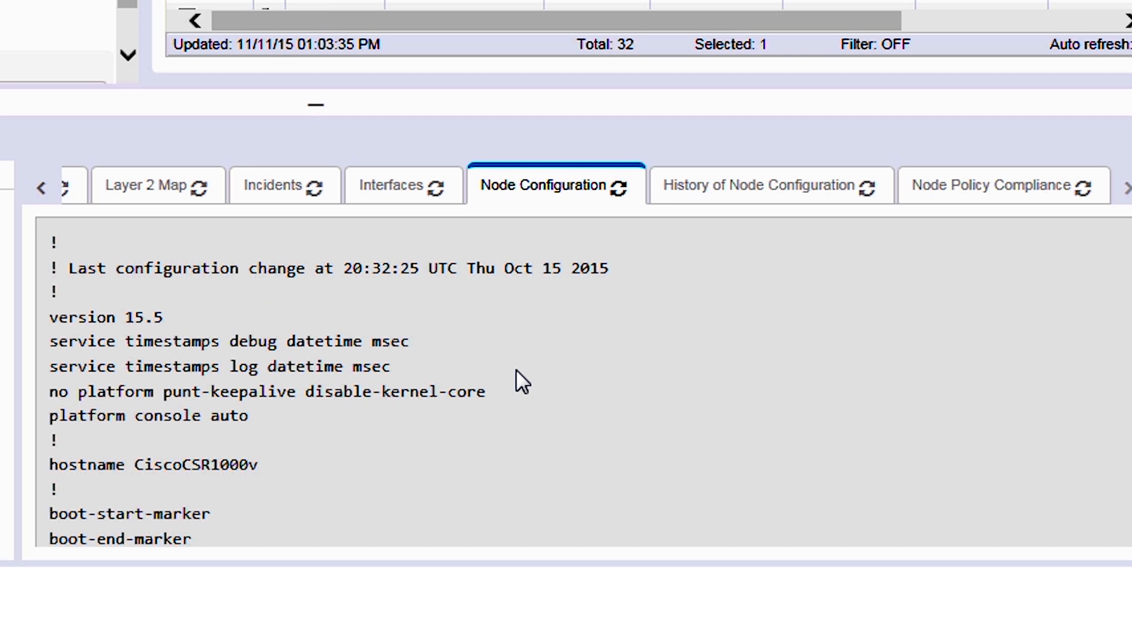
click(762, 184)
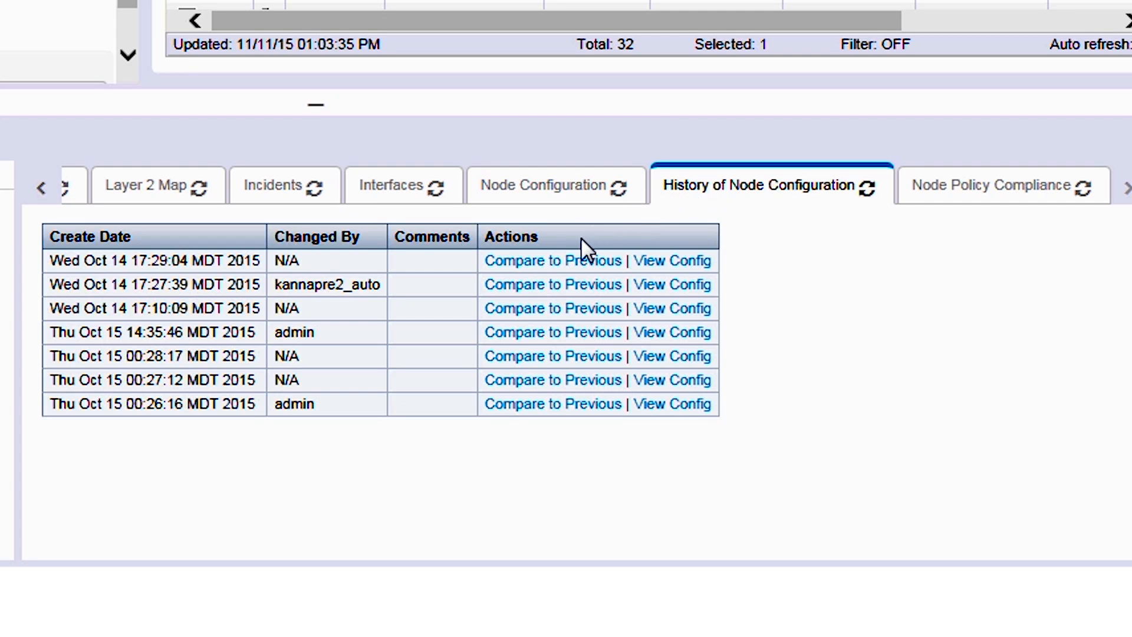
mouse_move(364, 326)
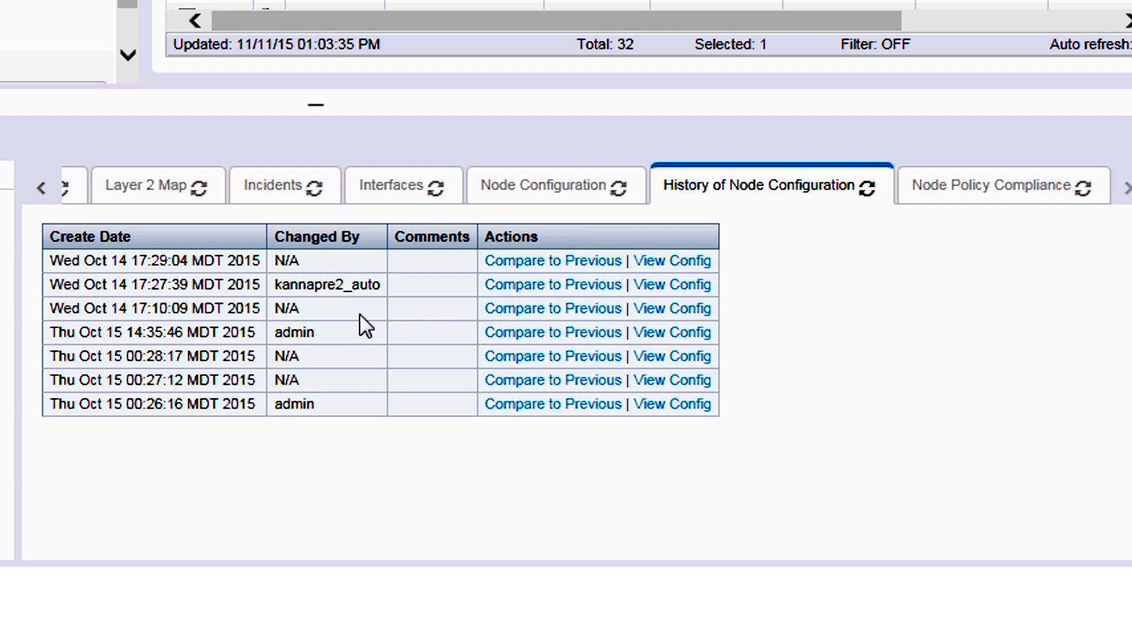
mouse_move(453, 10)
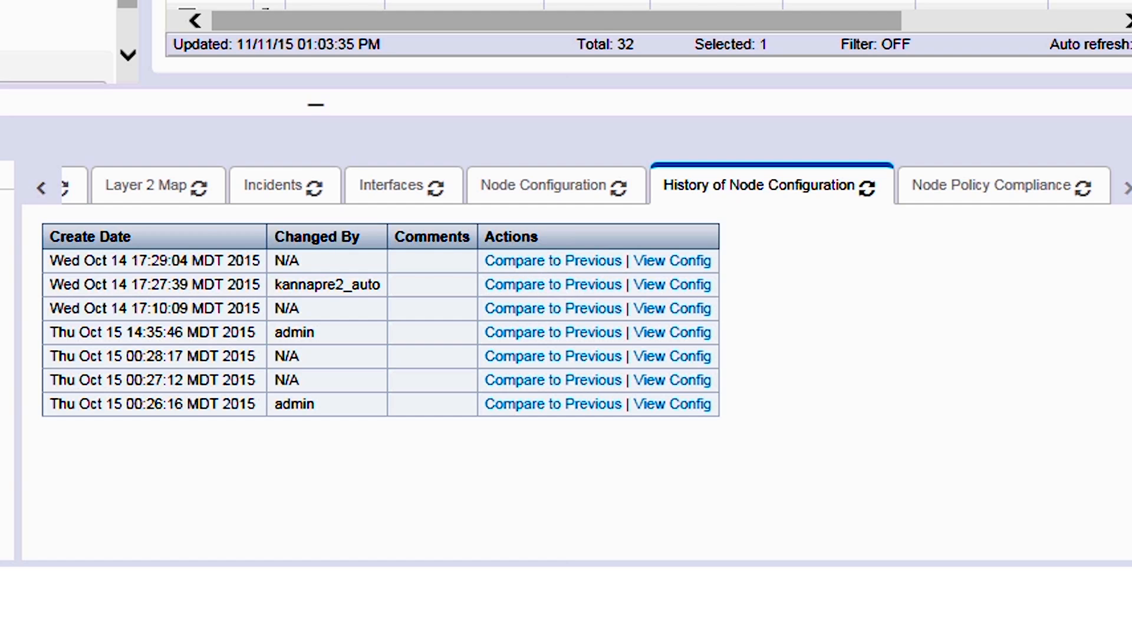
Compare the Oct 14 17:29:04 configuration to the previous version, revealing three access-list 100 lines.
click(553, 261)
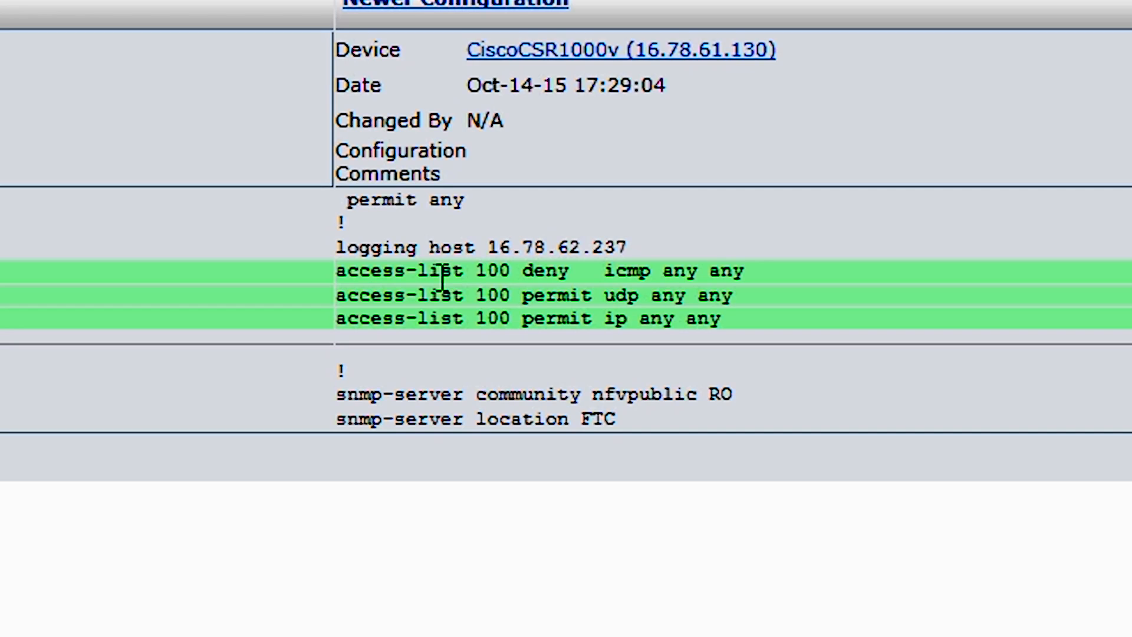
mouse_move(451, 354)
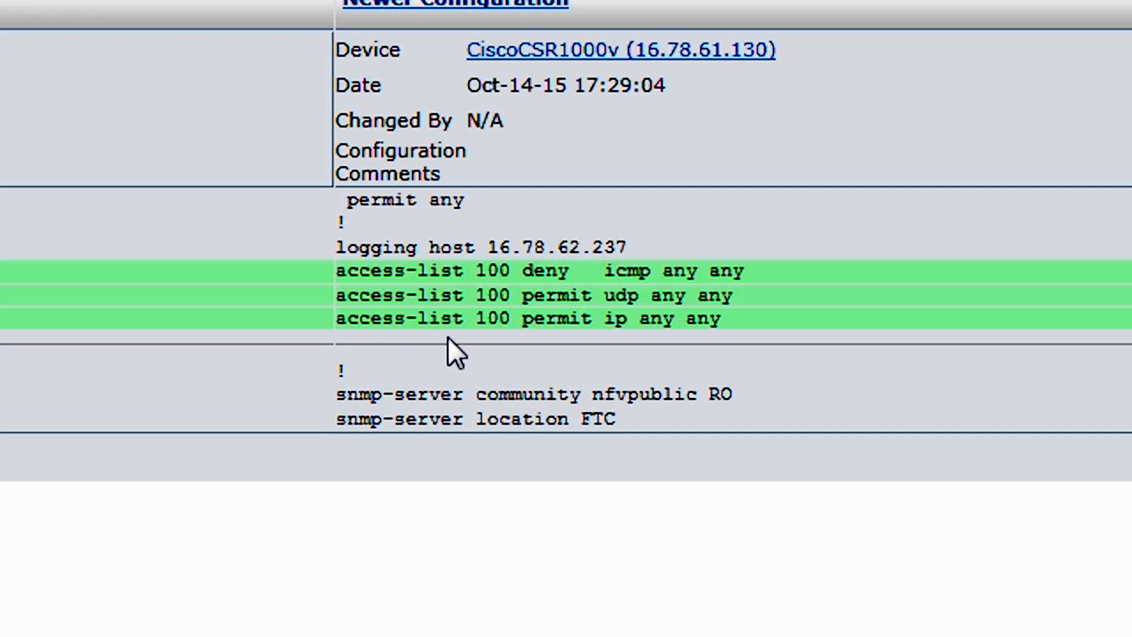